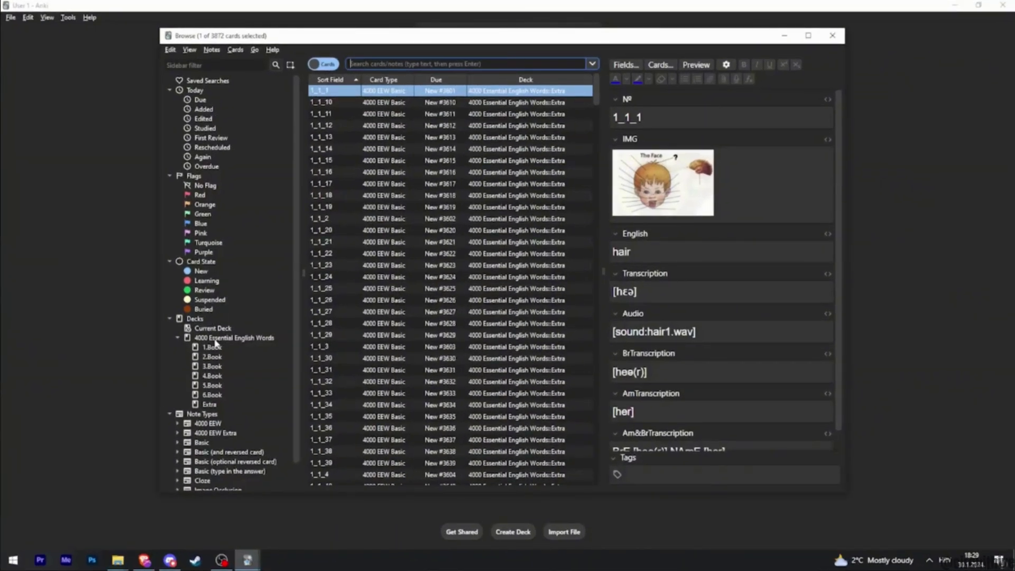
Step: Filter the browser to the '4000 Essential English Words' deck from the sidebar
{"action": "left_click", "coordinate": [234, 337]}
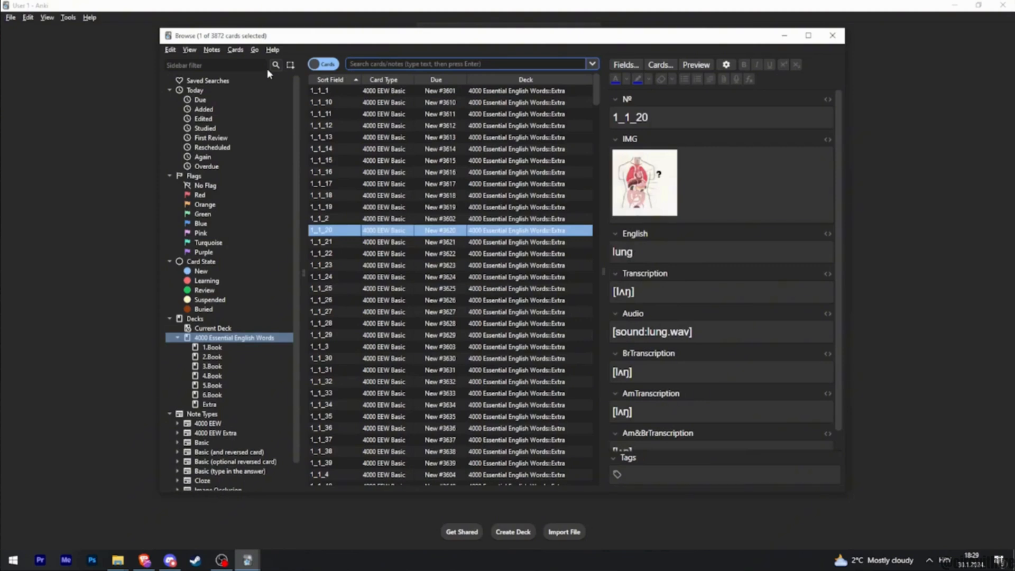
{"action": "type", "text": "somebody"}
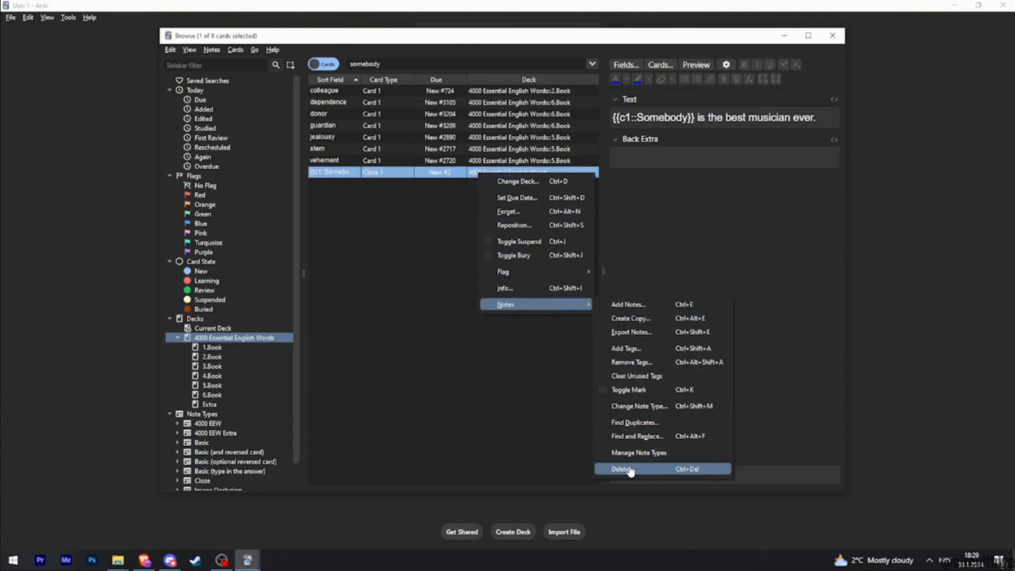
Step: Delete the cloze note '{{c1::Somebody}} is the best musician ever.' via Notes > Delete
{"action": "left_click", "coordinate": [621, 469]}
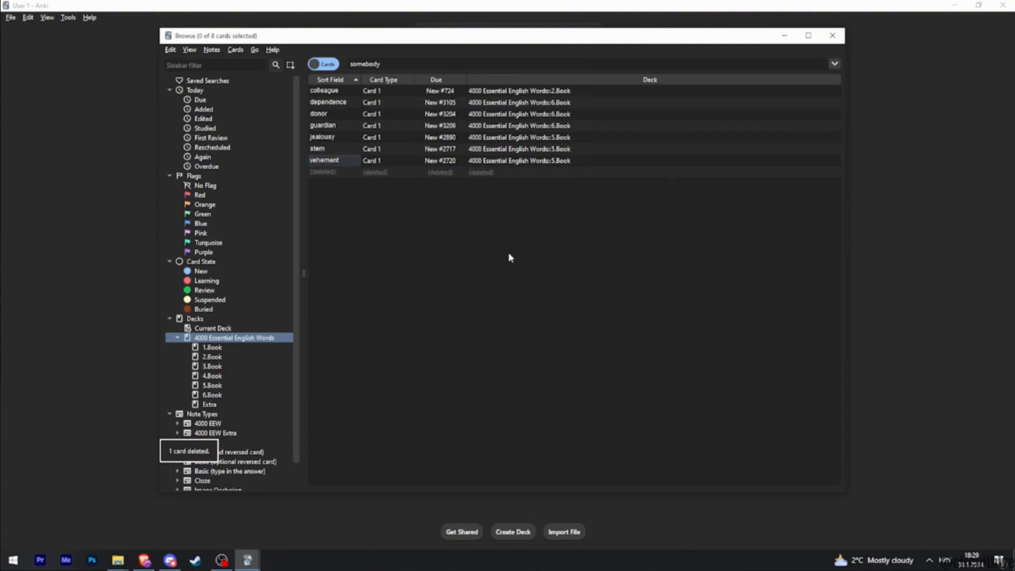